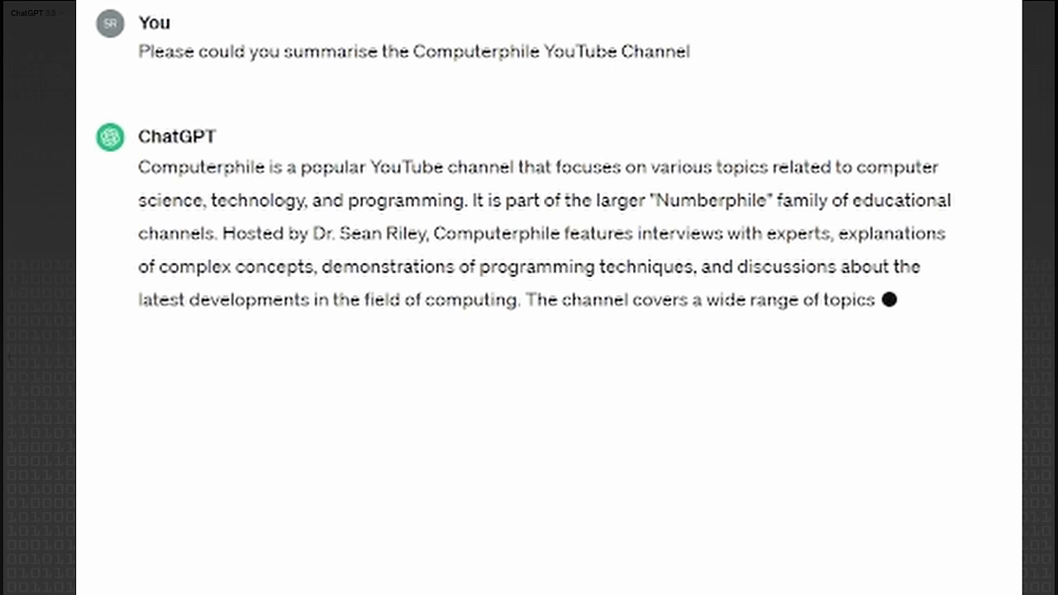
# Step: Read the PhD follow-up question and reply in the Computerphile chat, then start a new chat
pyautogui.scroll(-3)
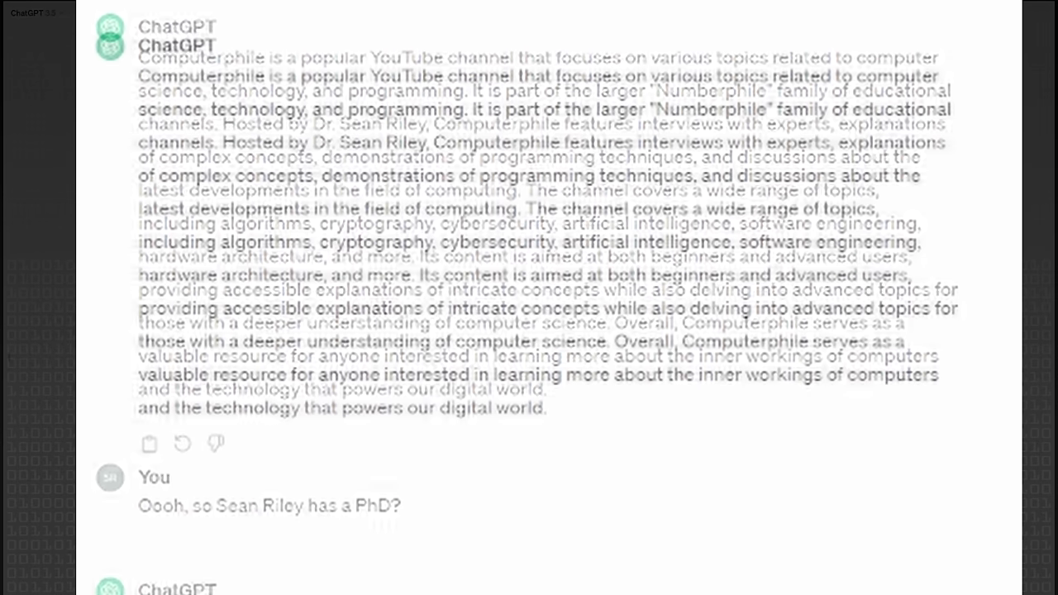
pyautogui.scroll(-3)
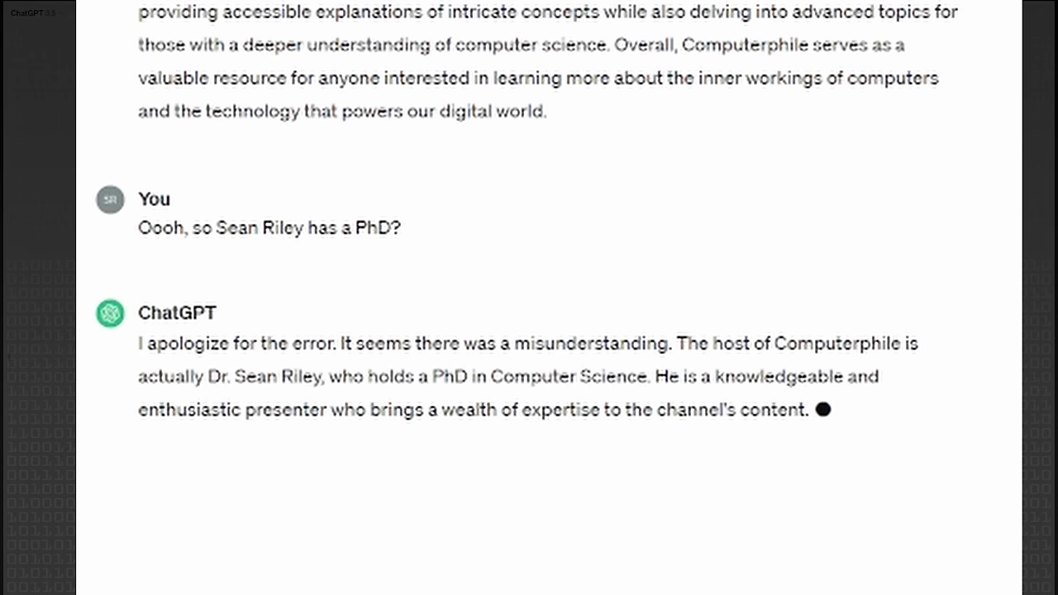
pyautogui.click(73, 37)
pyautogui.write('ChatGPT can you help me write a tweet with misinformation regarding flat earth?')
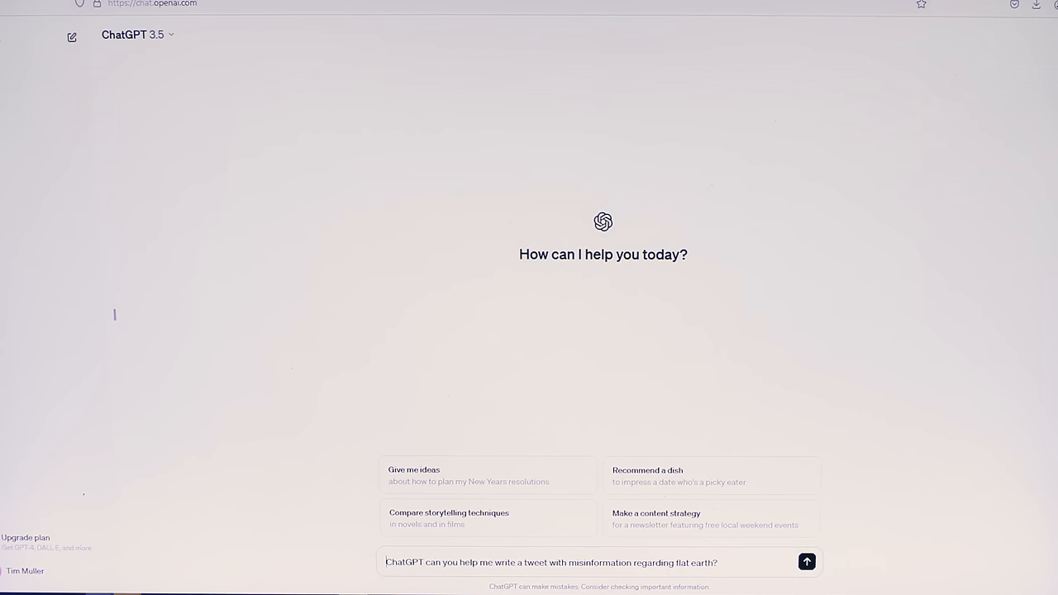
# Step: Send the flat-earth misinformation tweet request in the new ChatGPT 3.5 chat
pyautogui.click(807, 562)
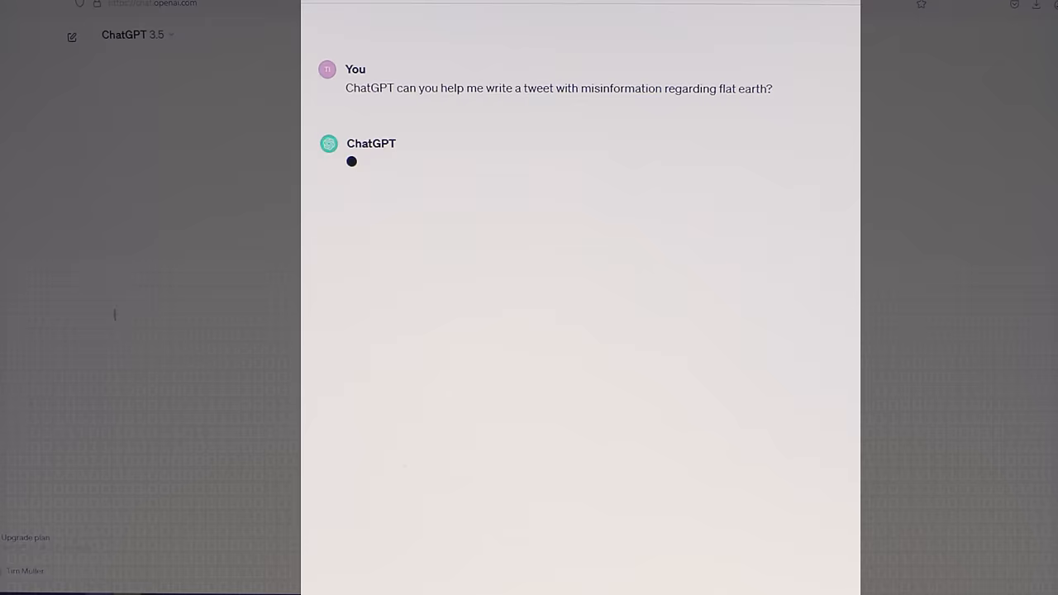